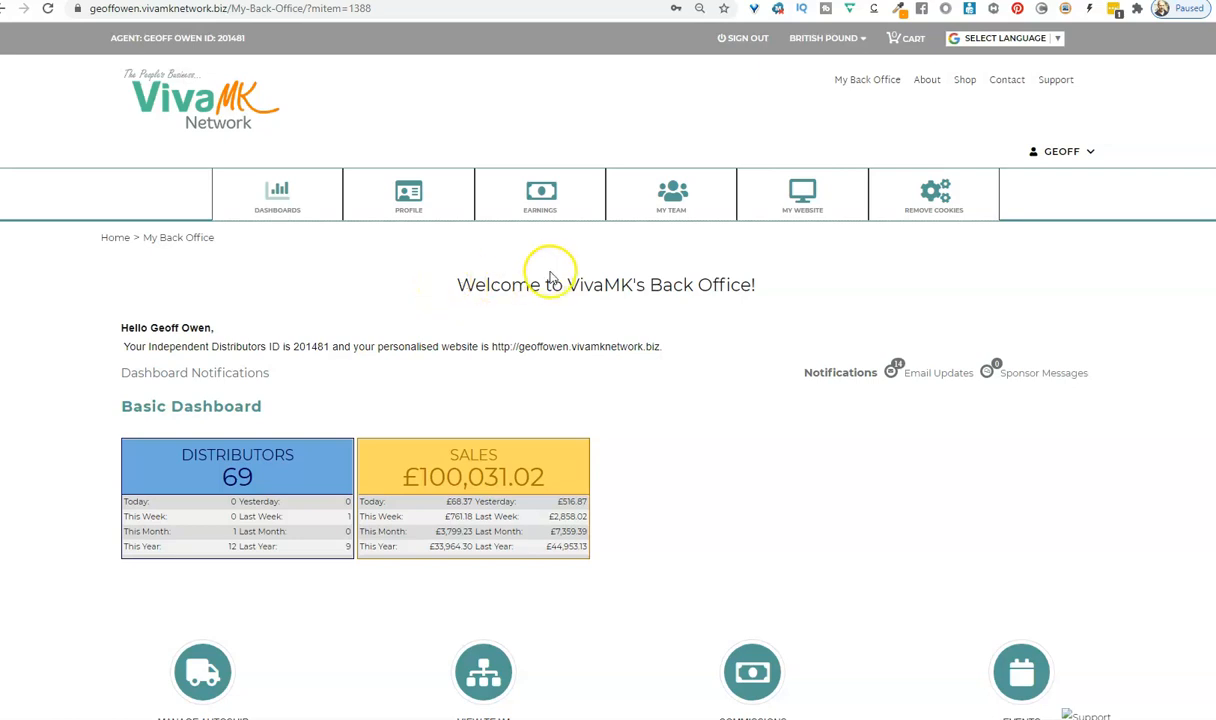
{"action": "mouse_move", "coordinate": [668, 232]}
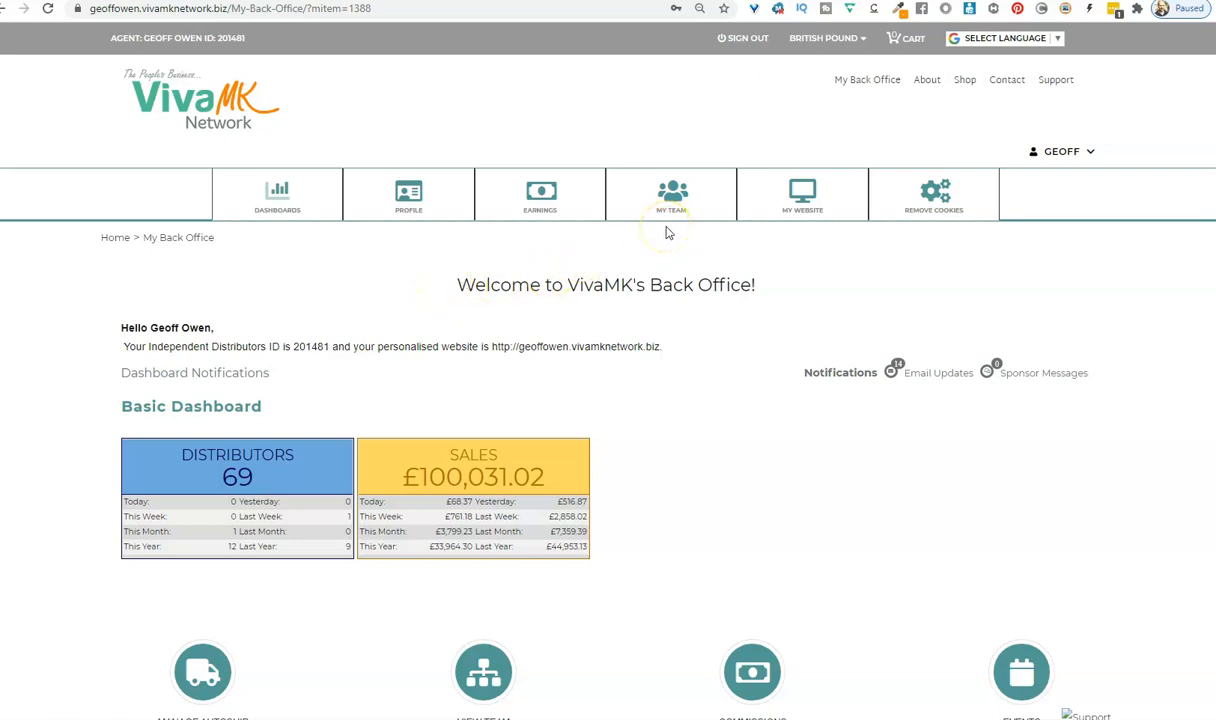
Step: Open Team Member Report V2 from the MY TEAM menu
{"action": "left_click", "coordinate": [671, 194]}
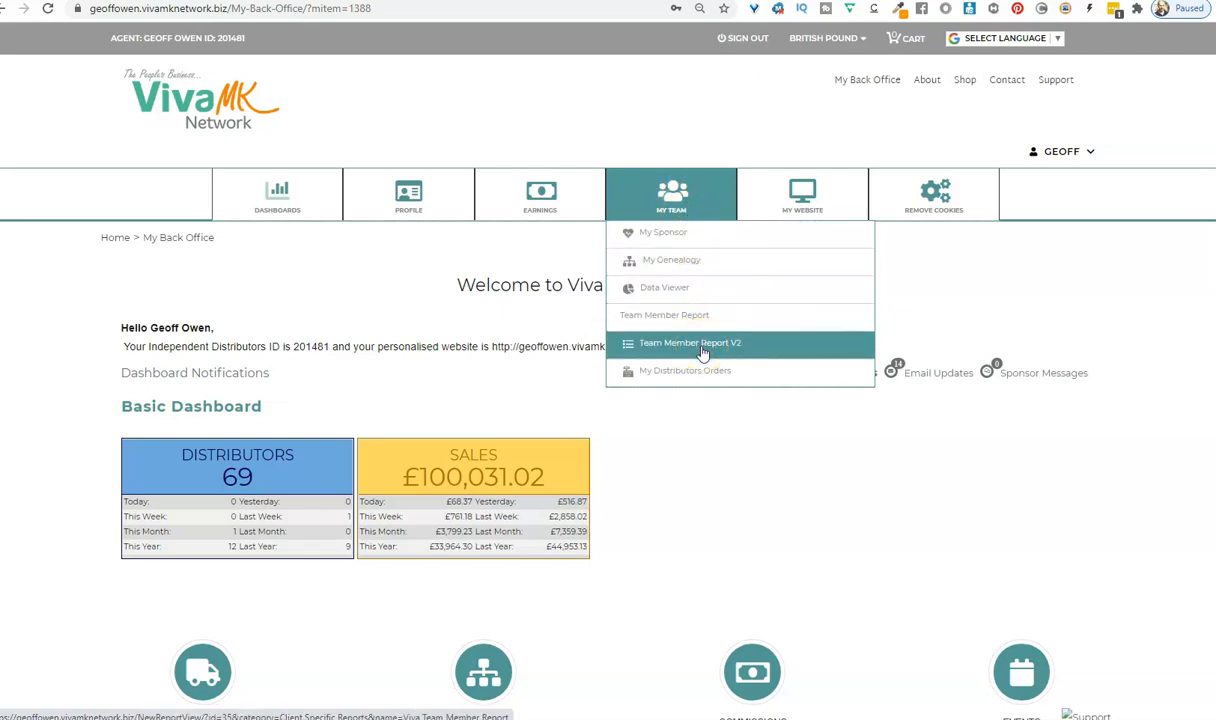
{"action": "left_click", "coordinate": [689, 342]}
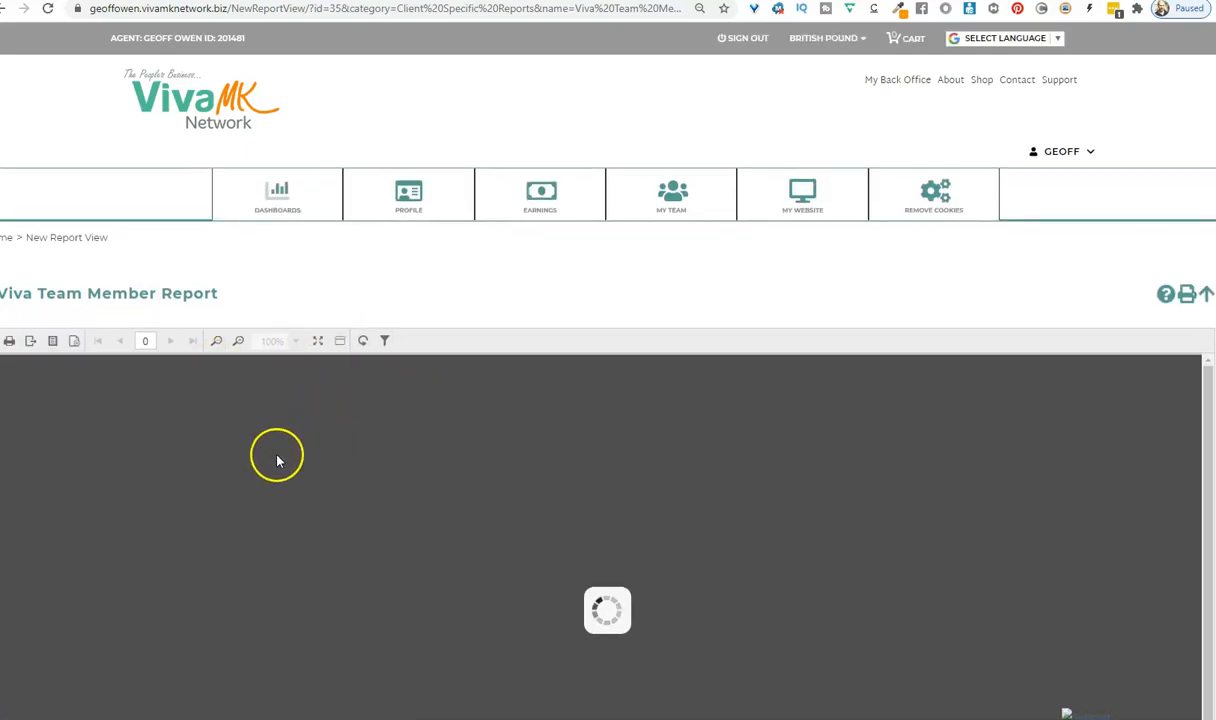
{"action": "mouse_move", "coordinate": [75, 388]}
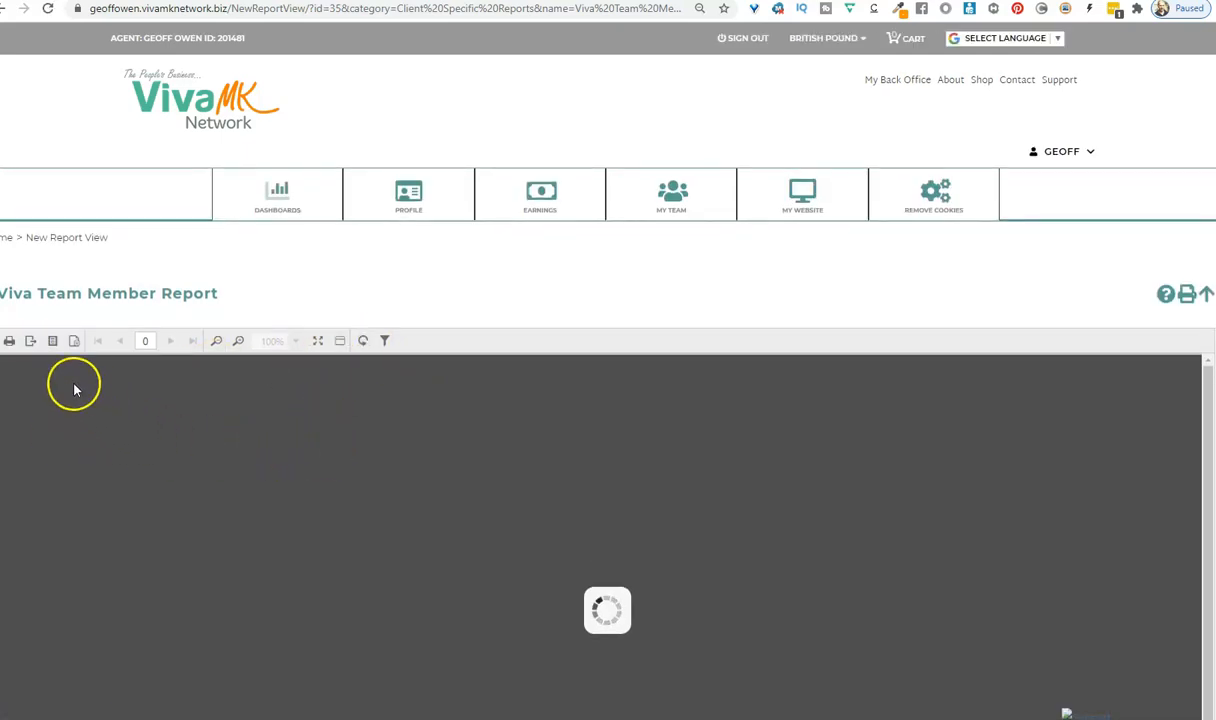
Step: Set the report's StartDate to July 16, 2020 from the calendar
{"action": "left_click", "coordinate": [384, 341]}
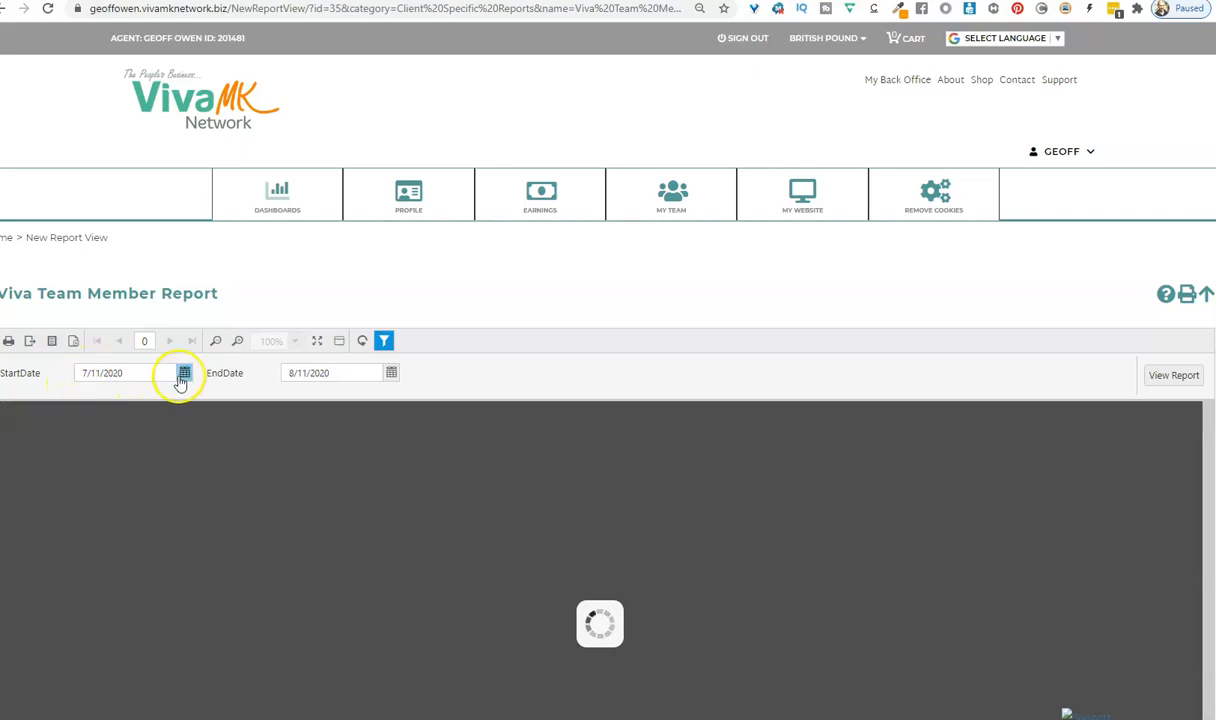
{"action": "left_click", "coordinate": [183, 372]}
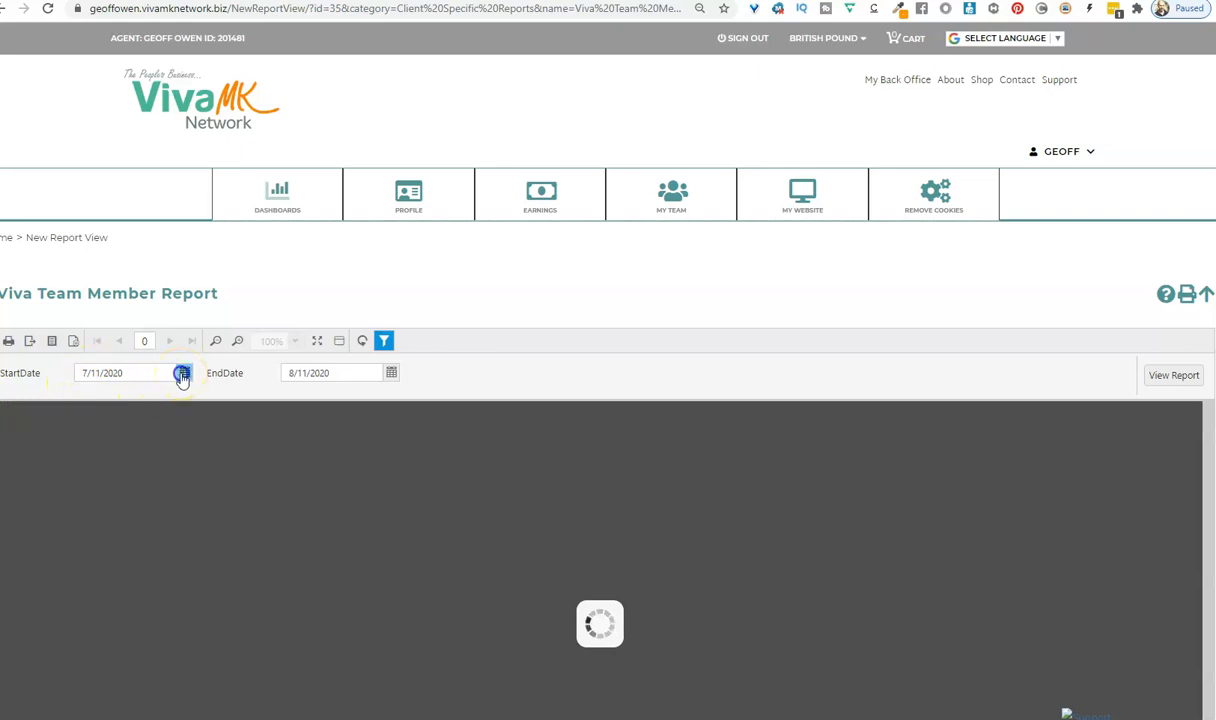
{"action": "left_click", "coordinate": [178, 373]}
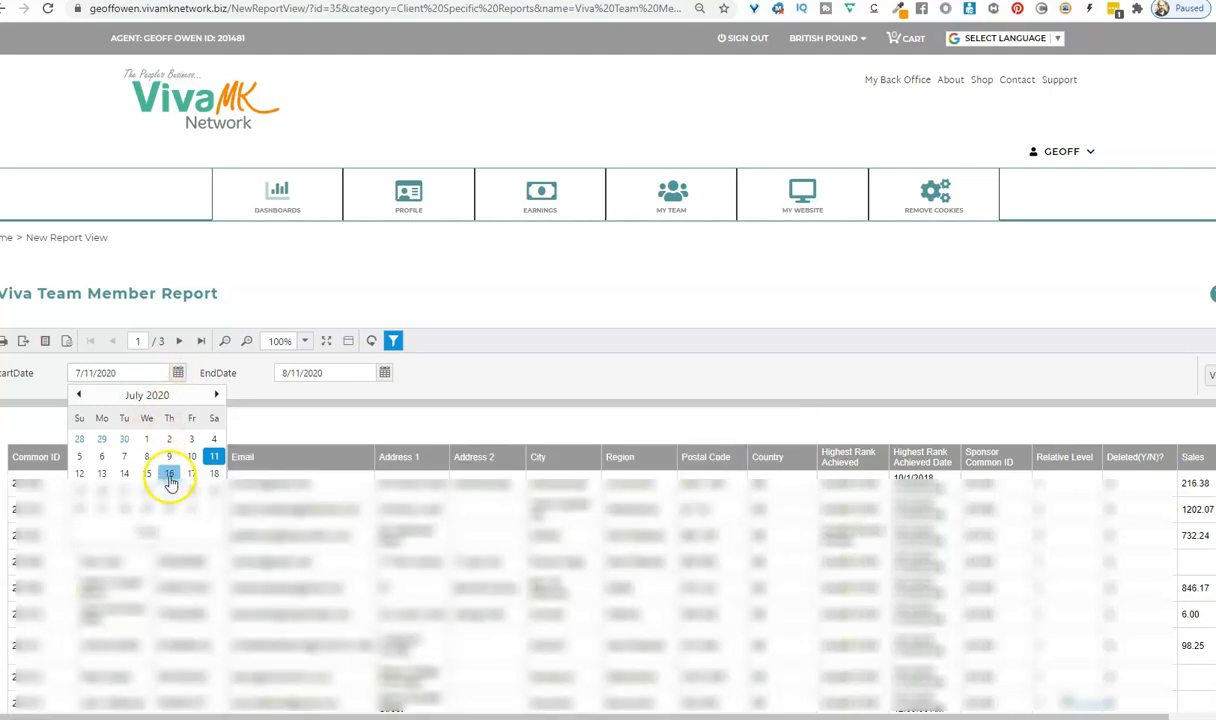
{"action": "left_click", "coordinate": [168, 473]}
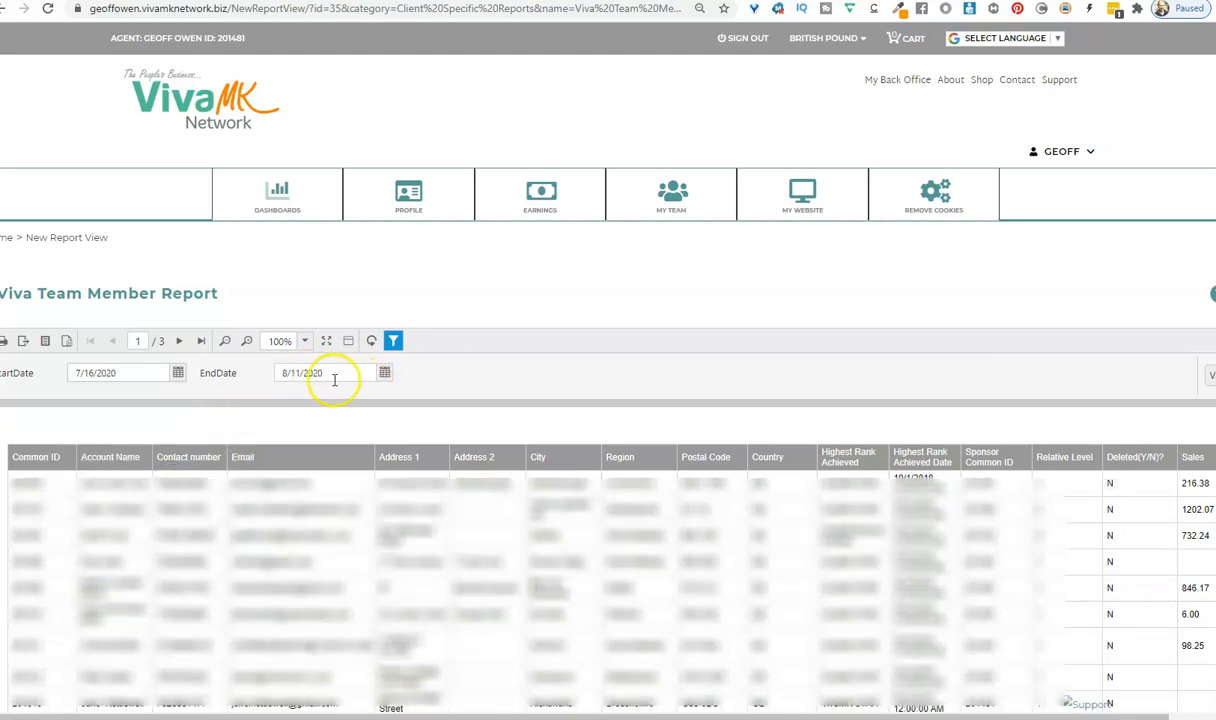
{"action": "mouse_move", "coordinate": [986, 393]}
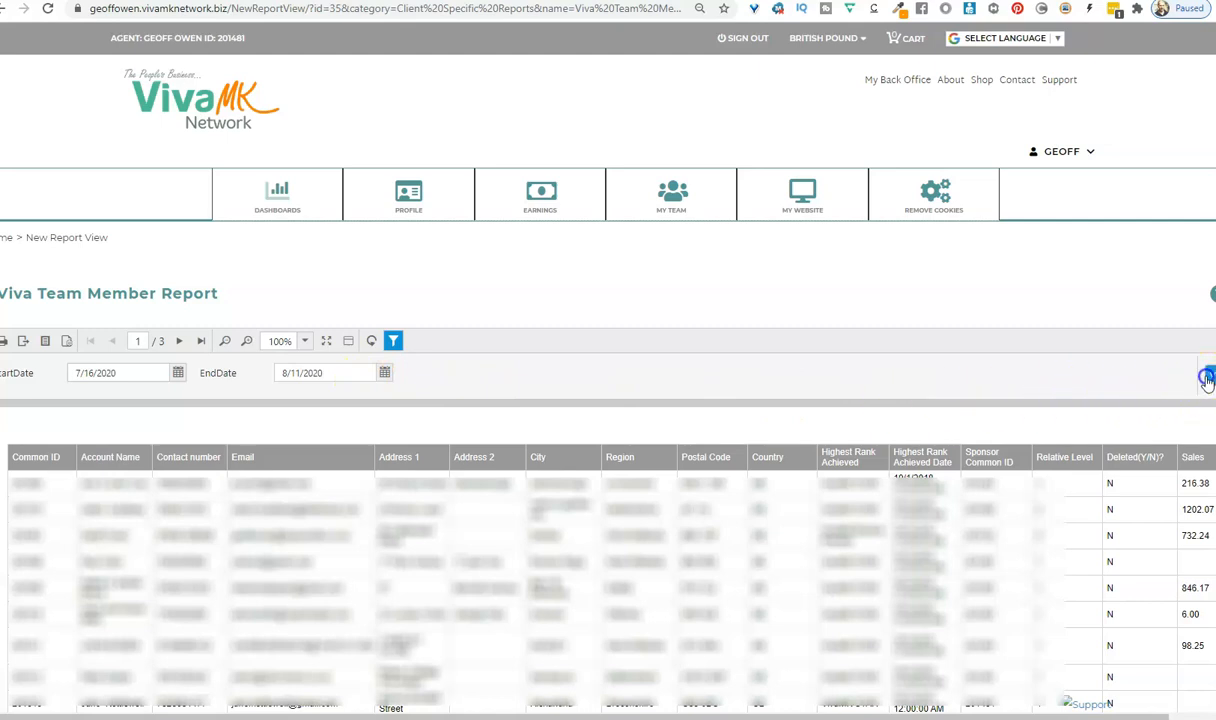
Step: Regenerate the report for 7/16/2020 to 8/11/2020
{"action": "left_click", "coordinate": [1205, 375]}
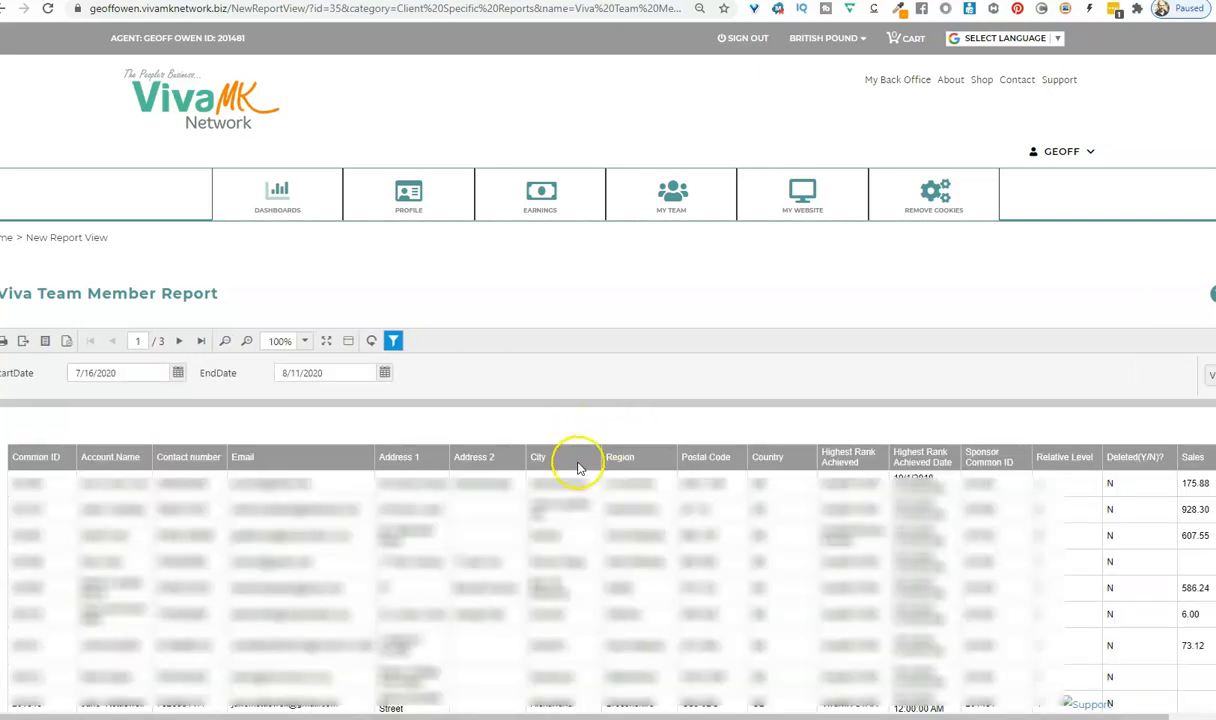
{"action": "mouse_move", "coordinate": [265, 483]}
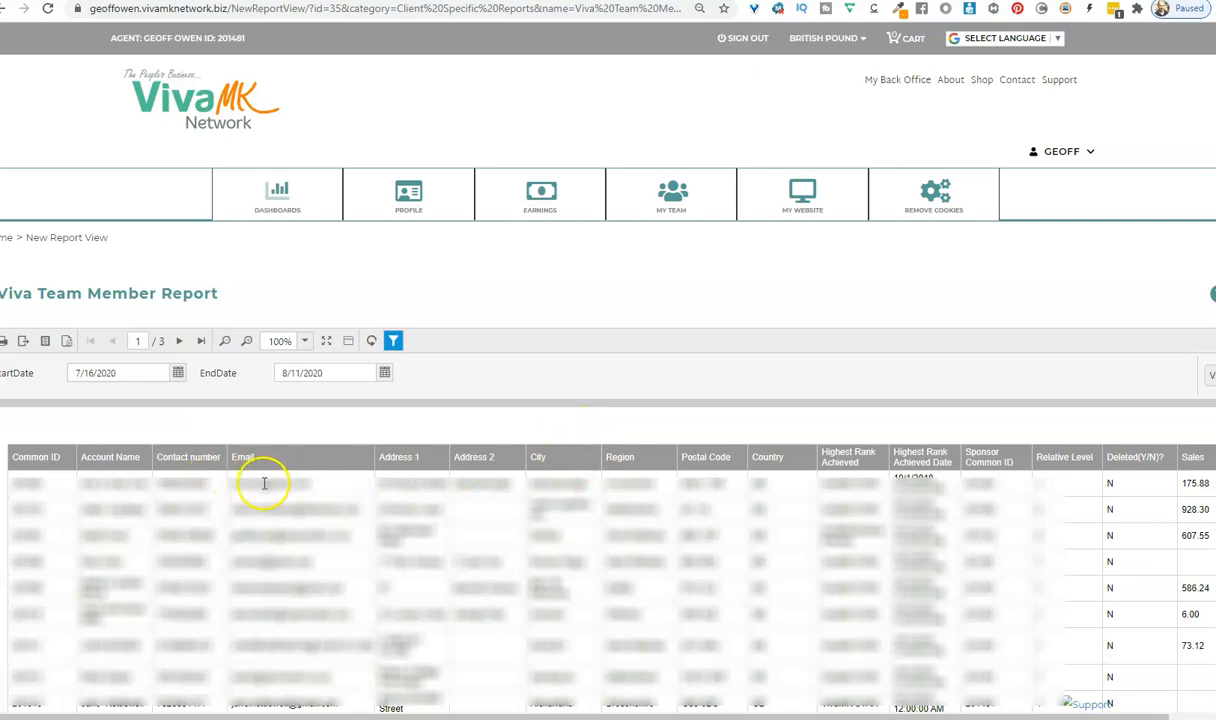
{"action": "mouse_move", "coordinate": [130, 408]}
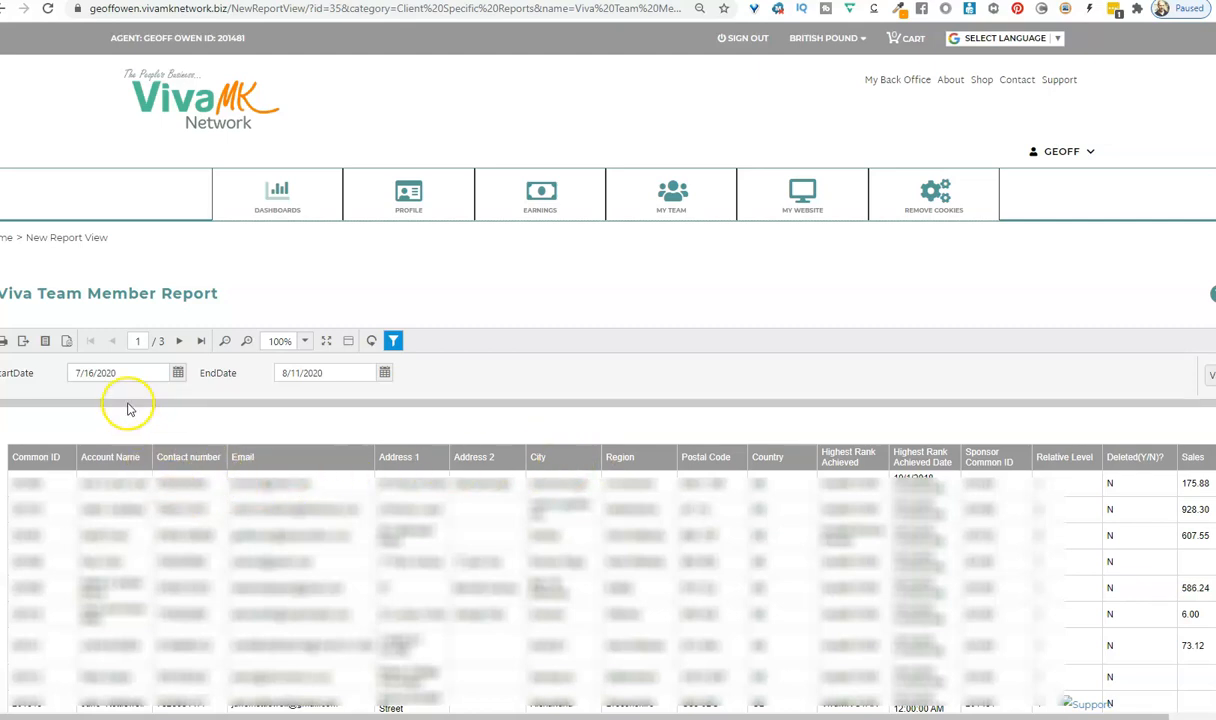
{"action": "mouse_move", "coordinate": [367, 407]}
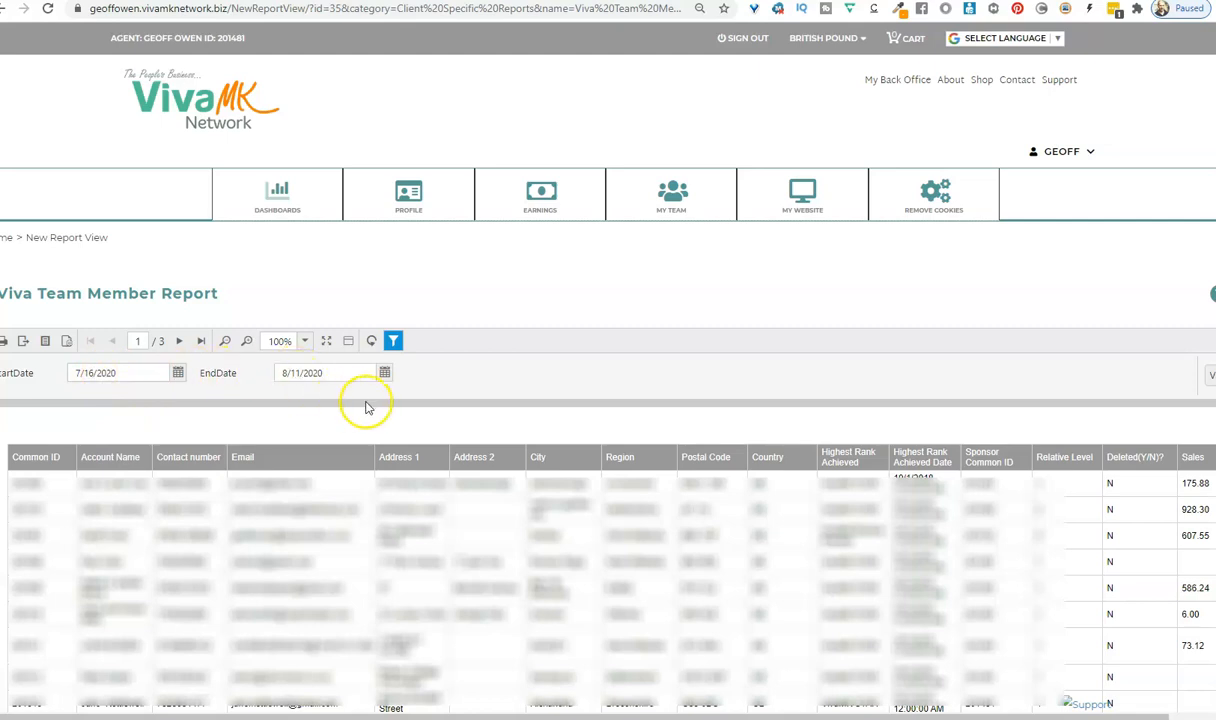
{"action": "mouse_move", "coordinate": [349, 489]}
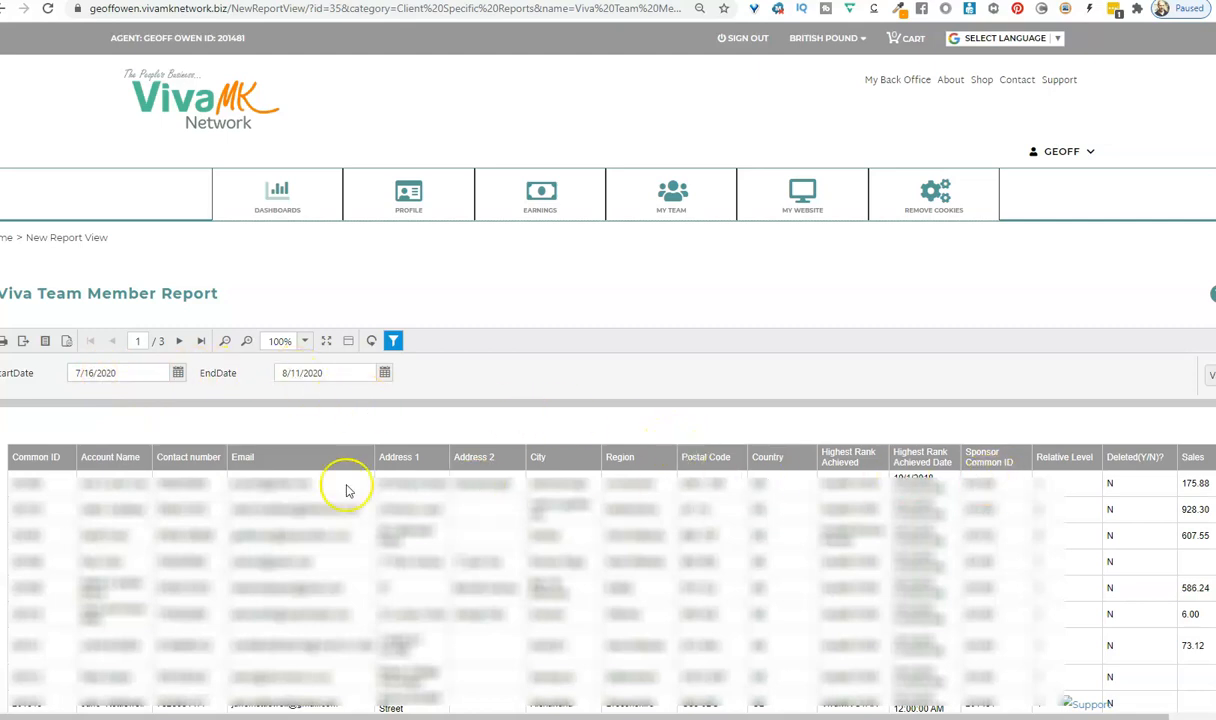
{"action": "mouse_move", "coordinate": [731, 496]}
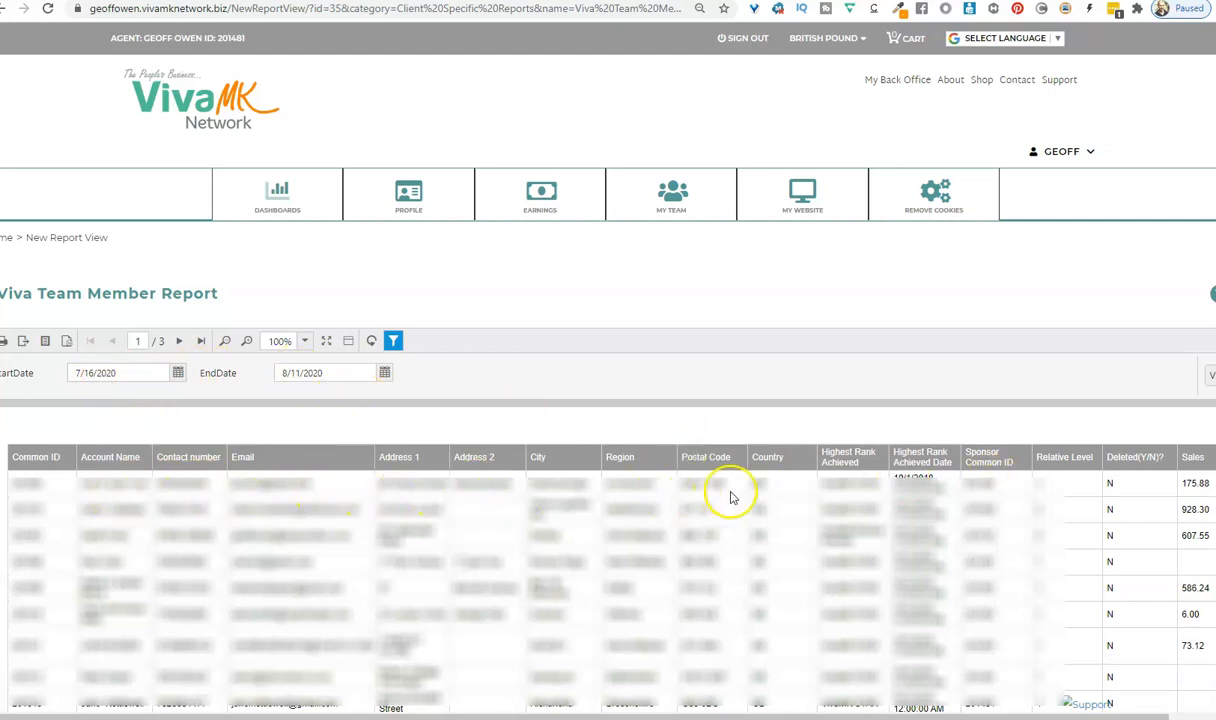
{"action": "mouse_move", "coordinate": [208, 494]}
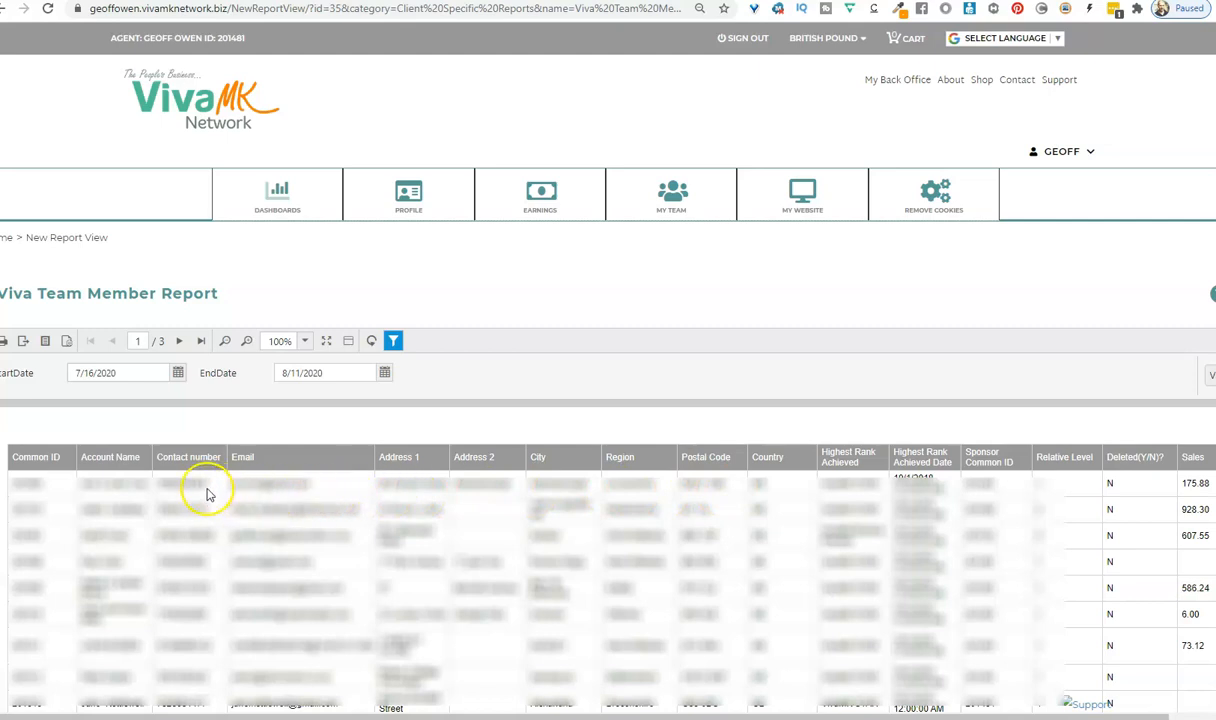
{"action": "mouse_move", "coordinate": [128, 483]}
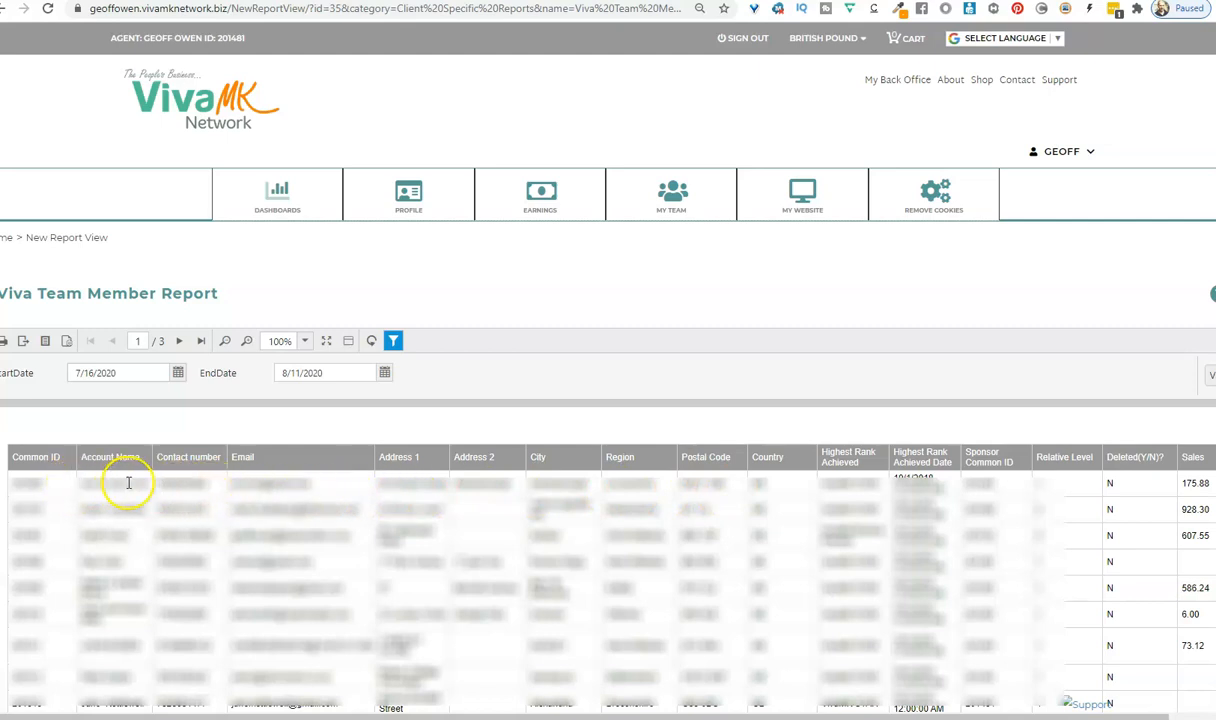
{"action": "mouse_move", "coordinate": [951, 491]}
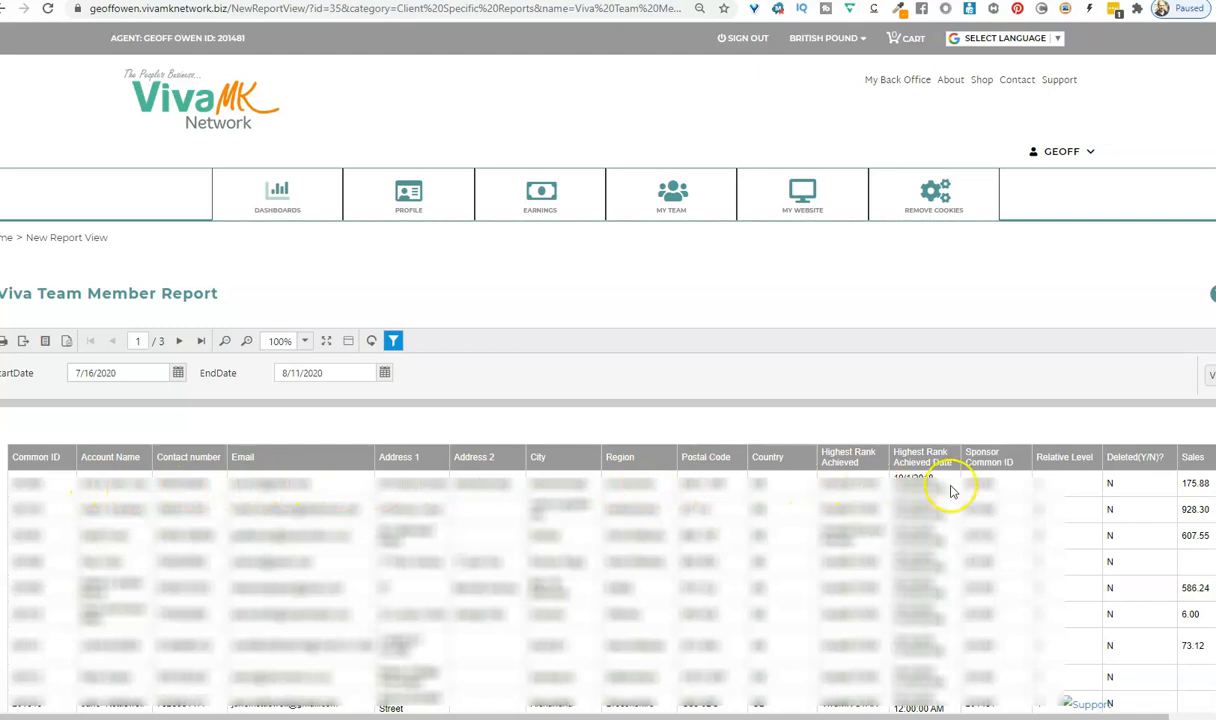
{"action": "mouse_move", "coordinate": [1175, 489]}
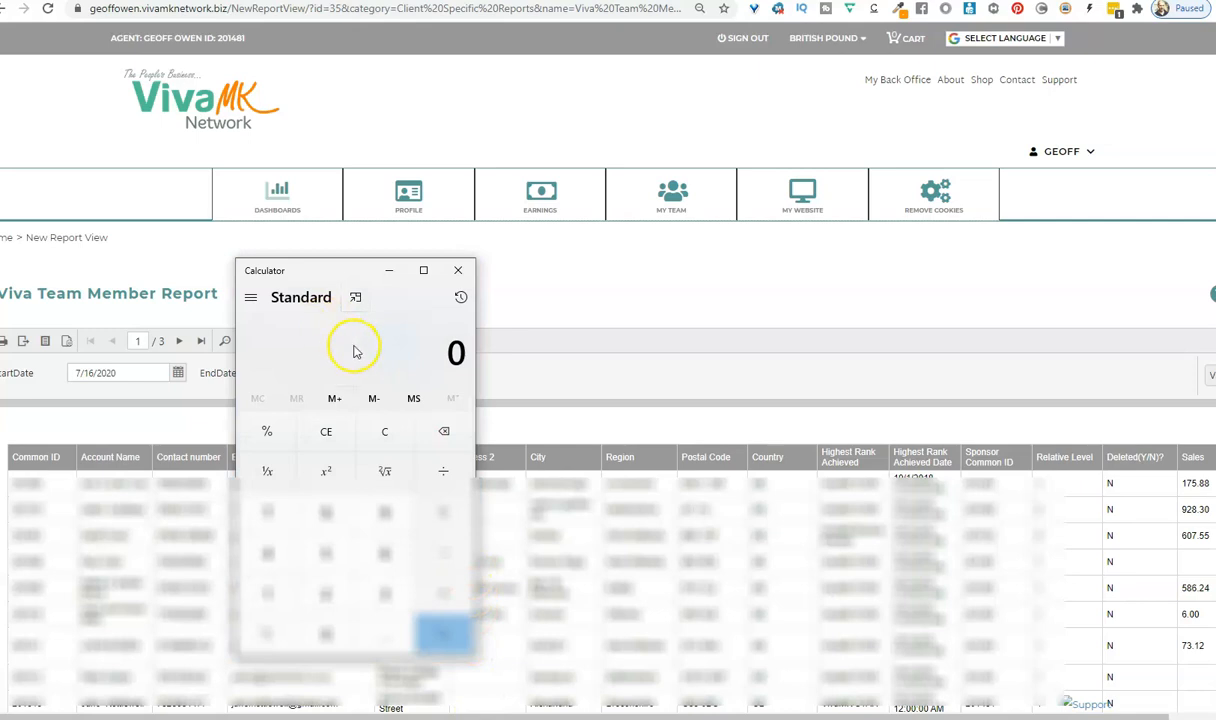
{"action": "mouse_move", "coordinate": [377, 360]}
{"action": "type", "text": "175.88"}
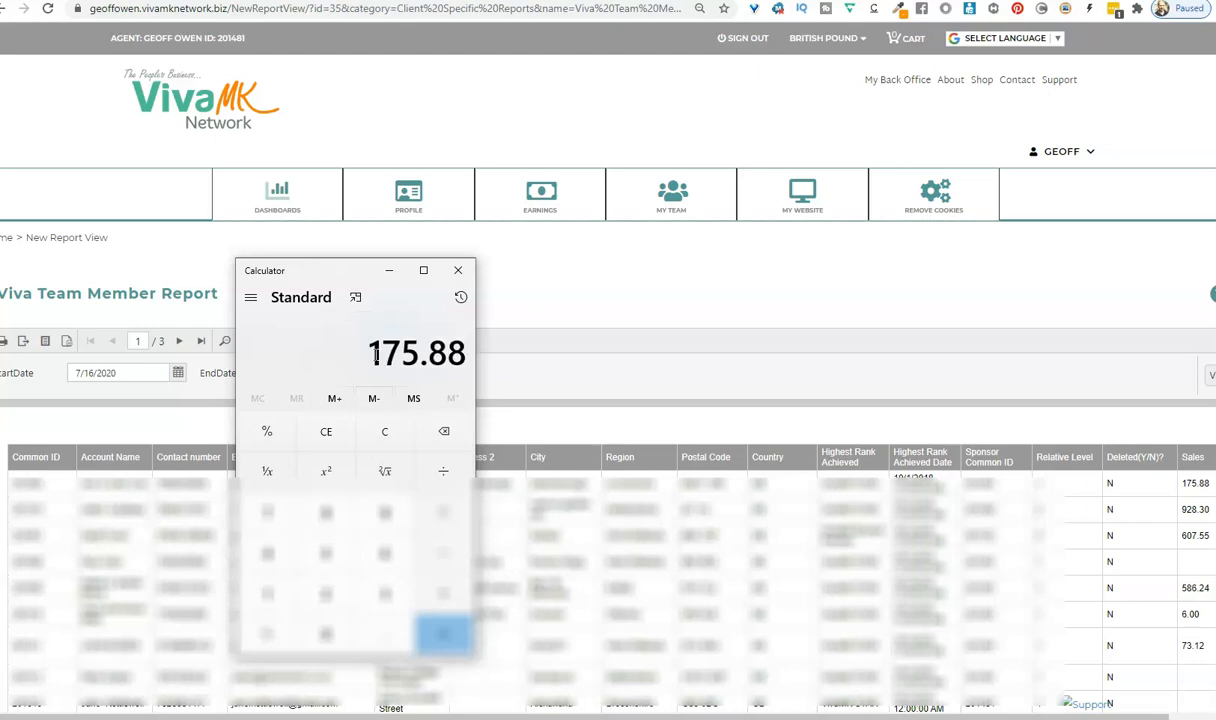
Step: Compute 175.88 ÷ 75 × 100 in Calculator, giving 234.5066666666667
{"action": "left_click", "coordinate": [443, 471]}
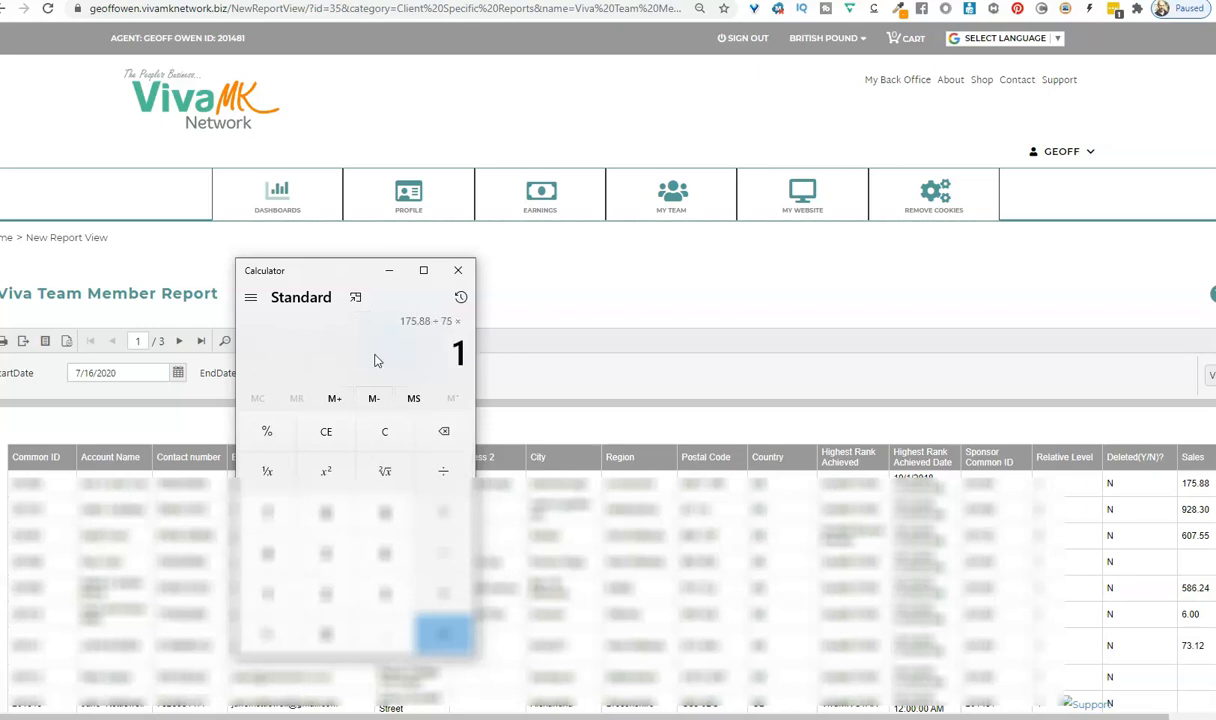
{"action": "left_click", "coordinate": [444, 635]}
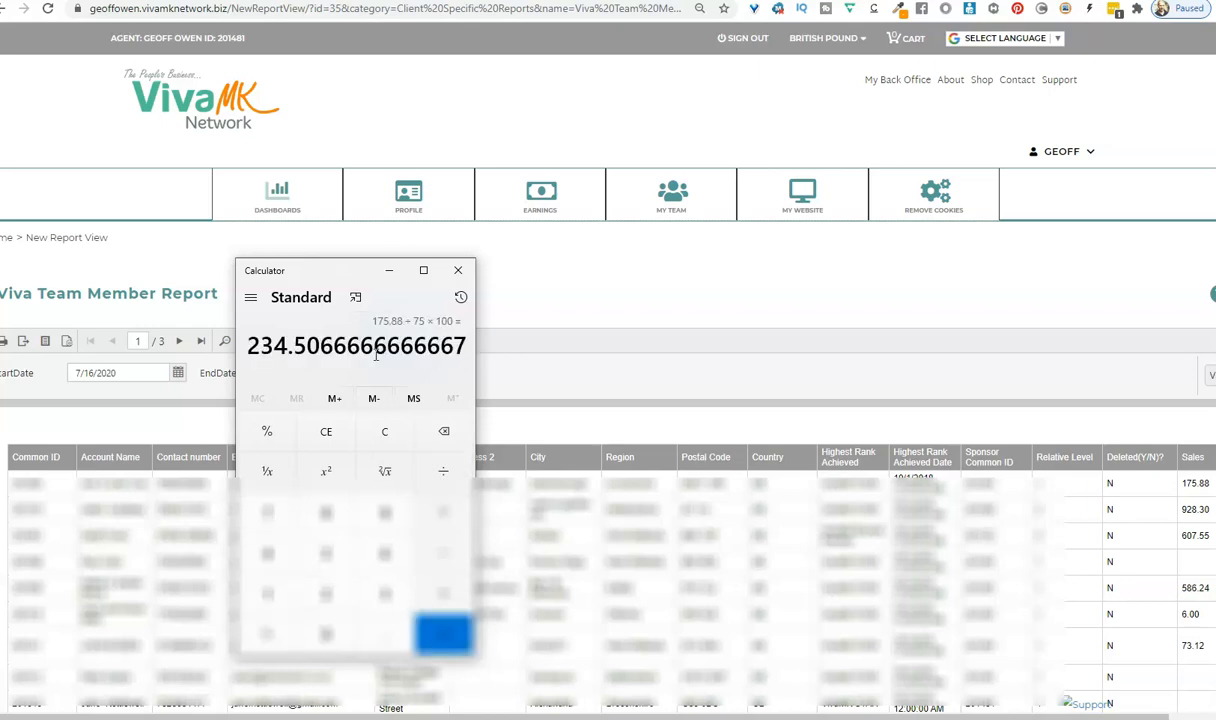
{"action": "mouse_move", "coordinate": [330, 370]}
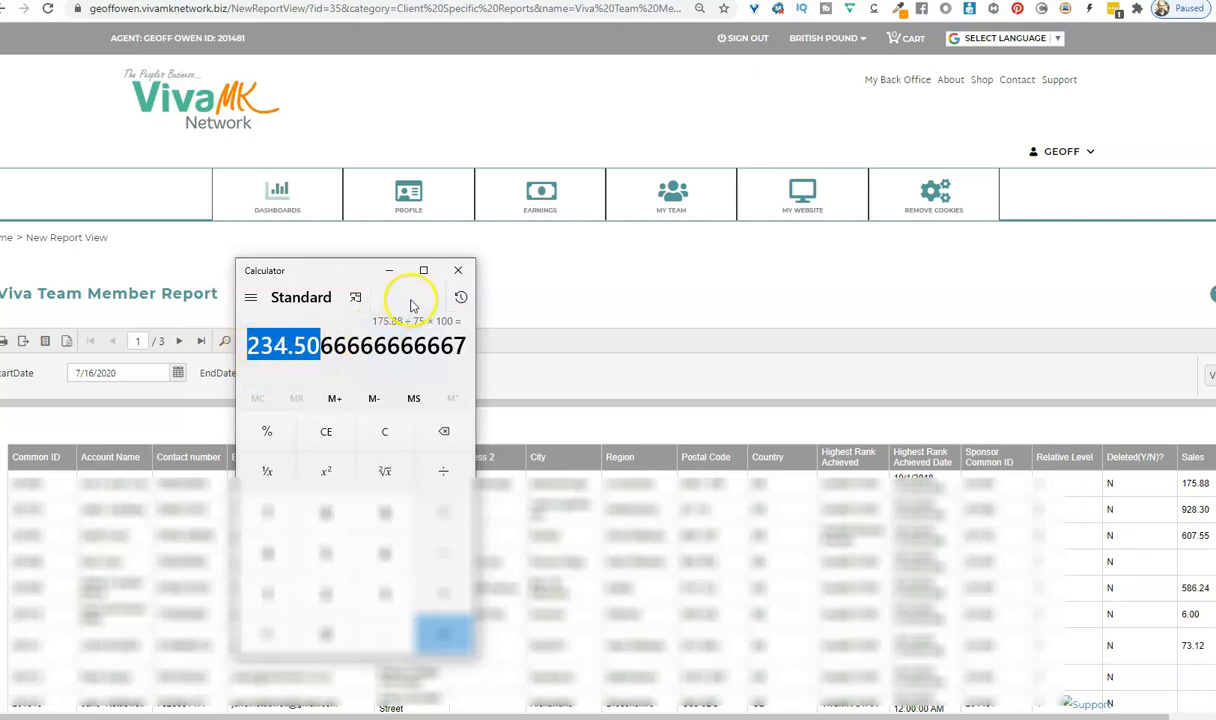
{"action": "mouse_move", "coordinate": [458, 271]}
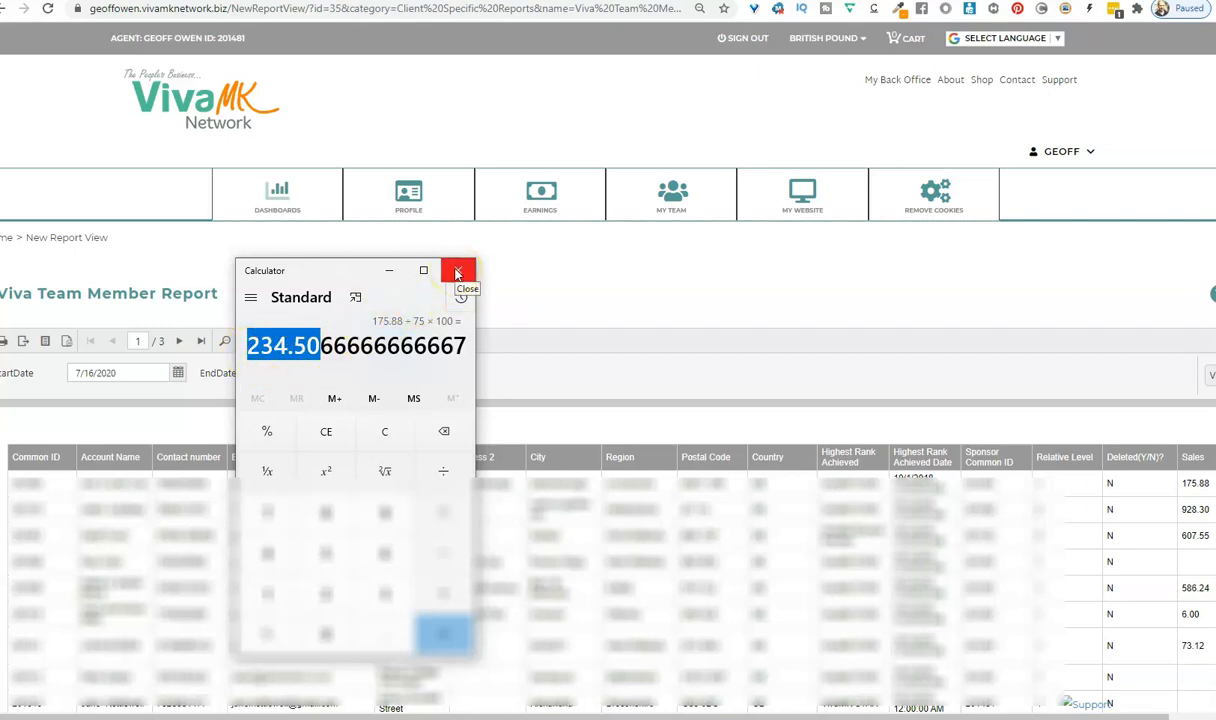
Step: Close Calculator to return to the Viva Team Member Report
{"action": "left_click", "coordinate": [457, 270]}
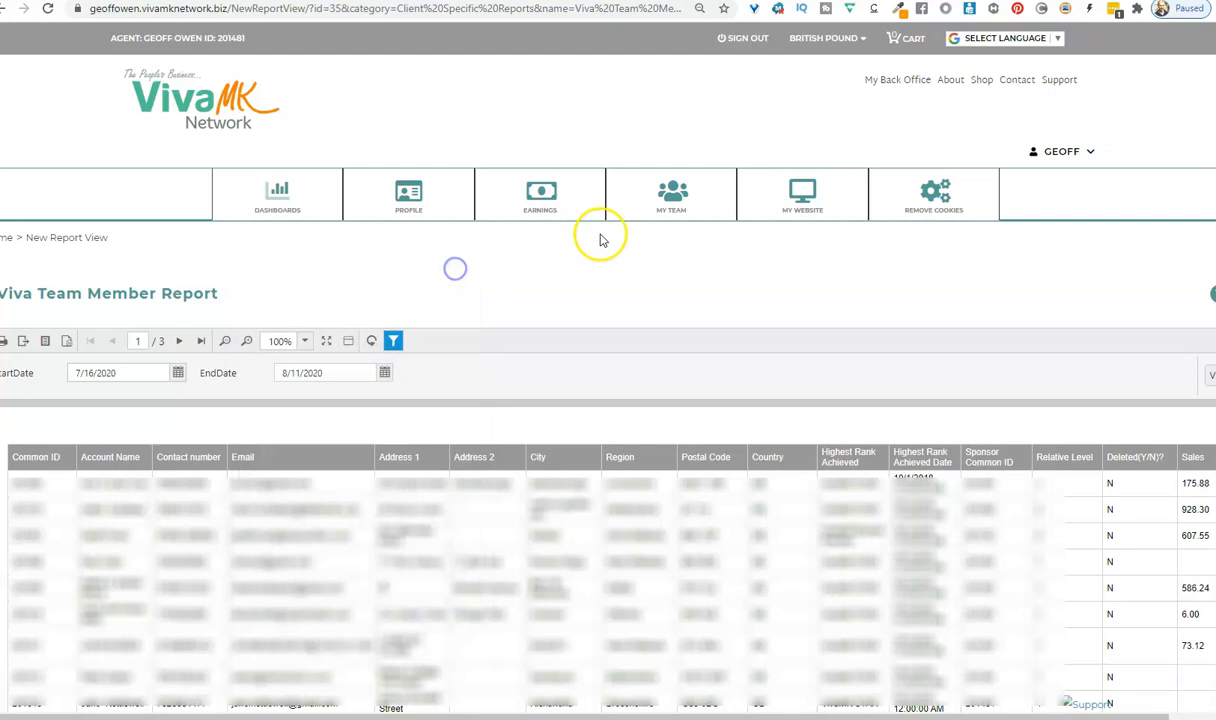
{"action": "left_click", "coordinate": [671, 194]}
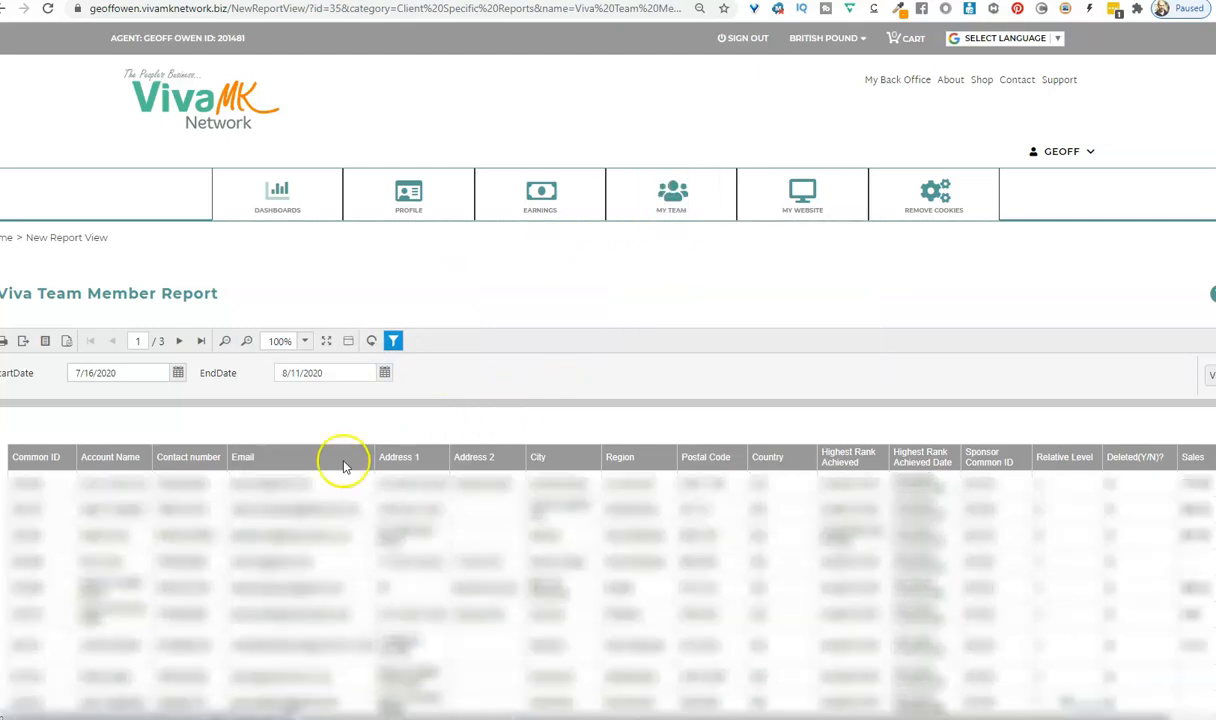
{"action": "mouse_move", "coordinate": [85, 540]}
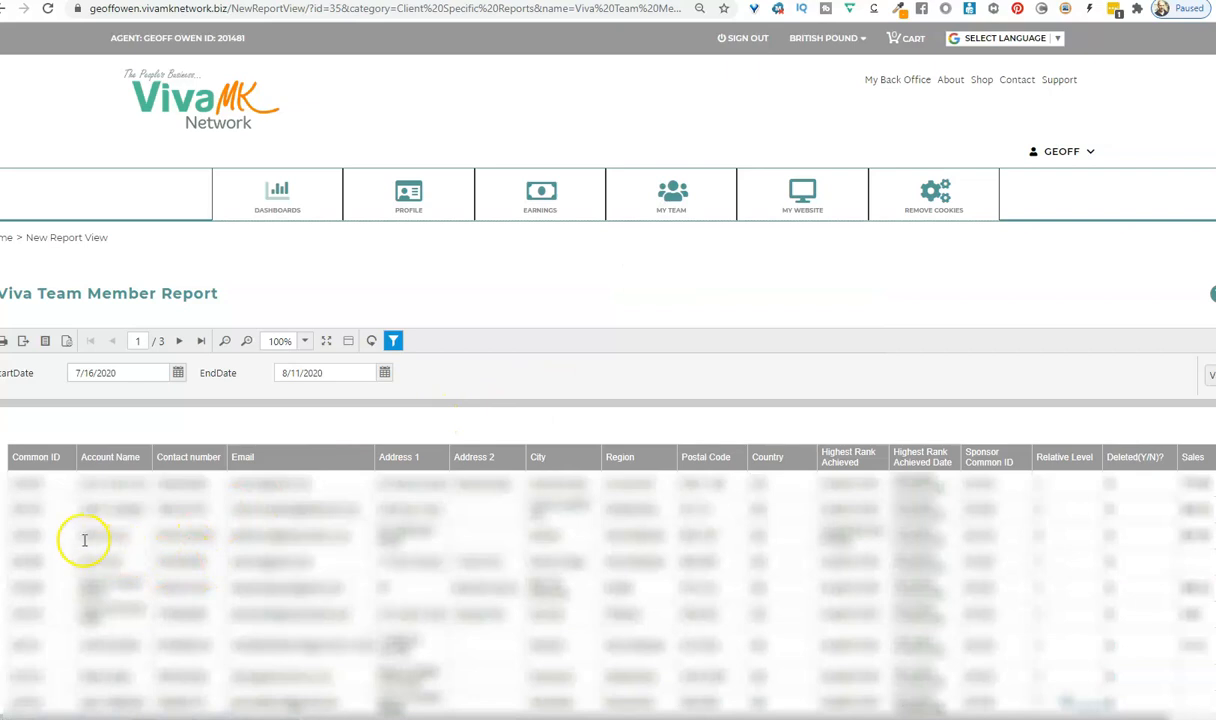